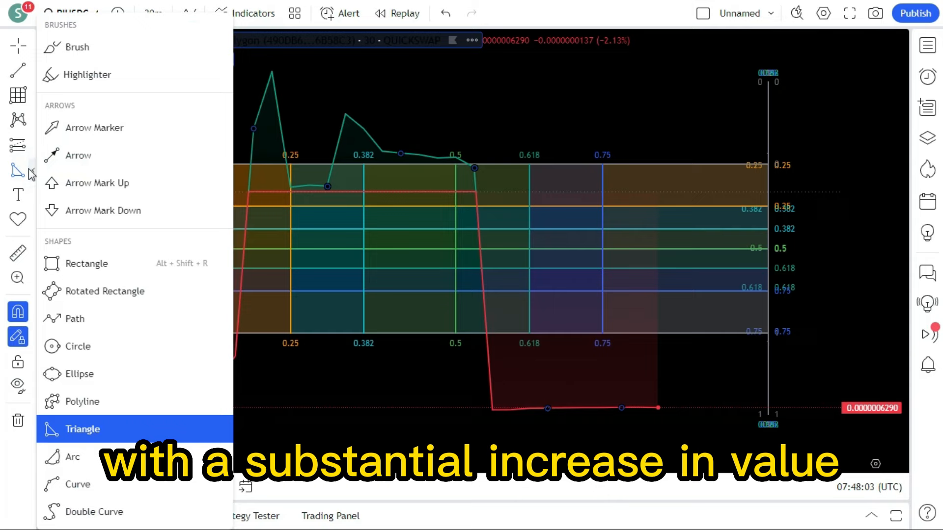
mouse_move(75, 319)
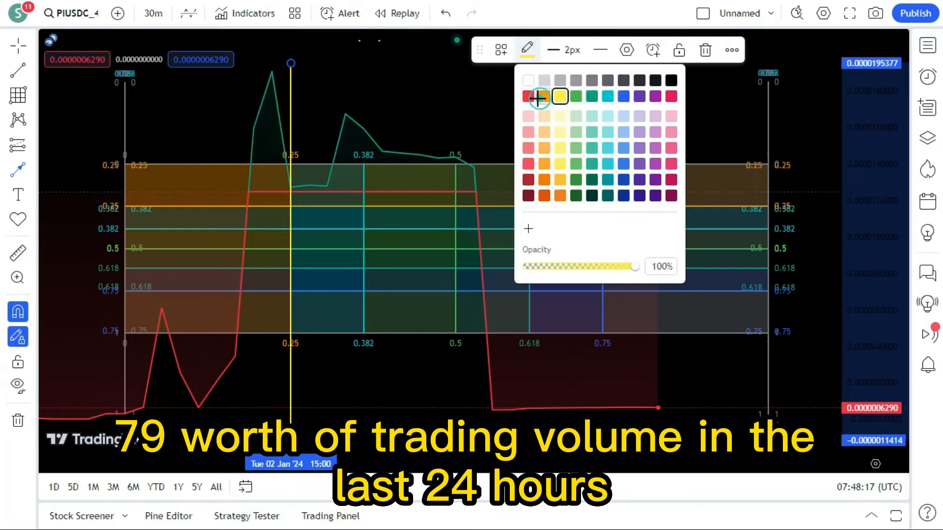
- Color the 0.25 double arrow orange and the 0.382 double arrow teal
click(543, 96)
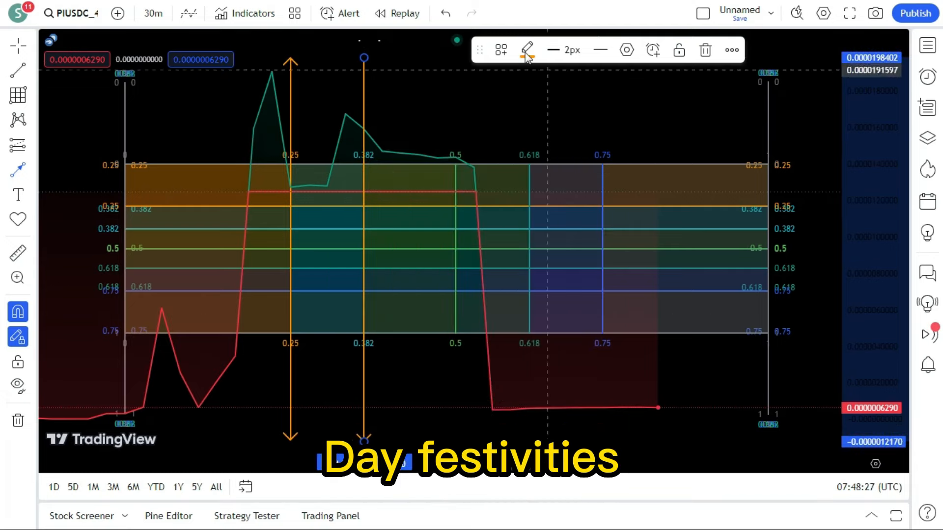
click(527, 50)
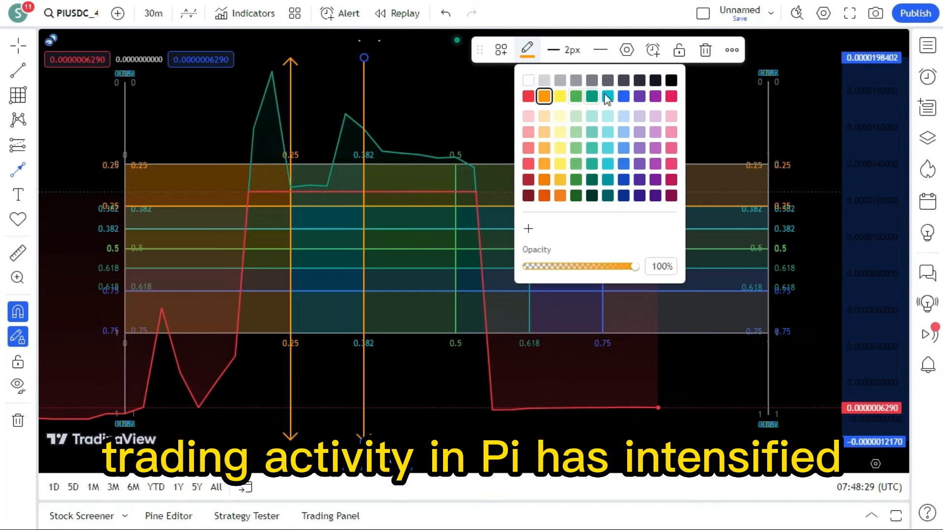
click(607, 96)
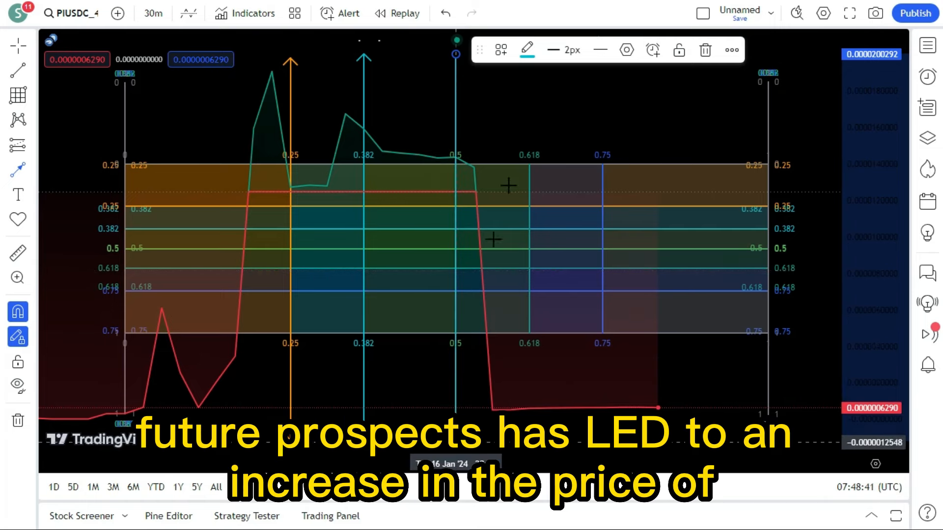
- Begin a double arrow on the 0.618 Fibonacci line
click(525, 50)
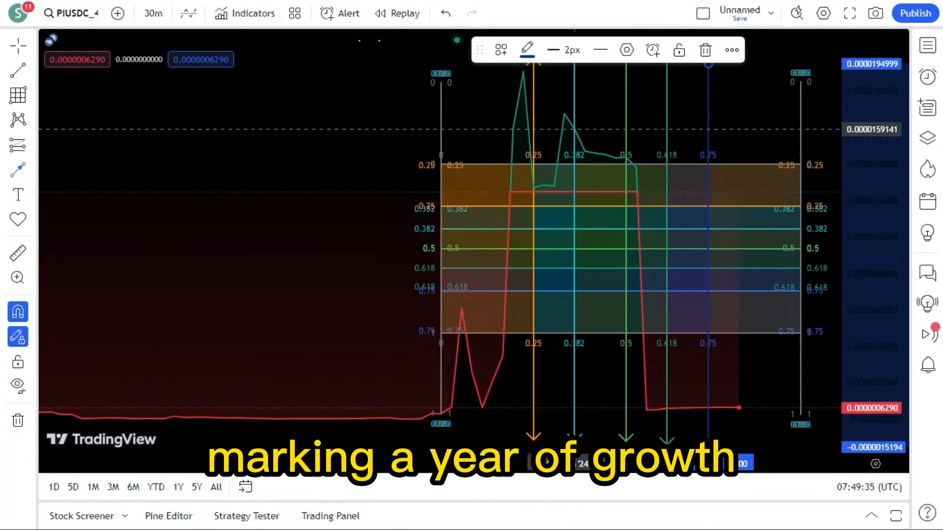
- Adjust the blue 0.75 double arrow's endpoints to match the other arrows' full height
click(599, 50)
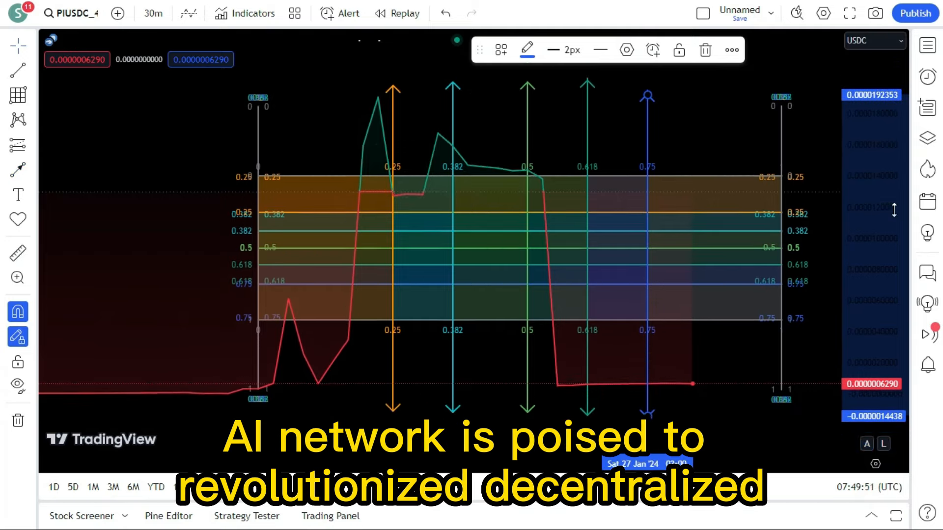
mouse_move(649, 96)
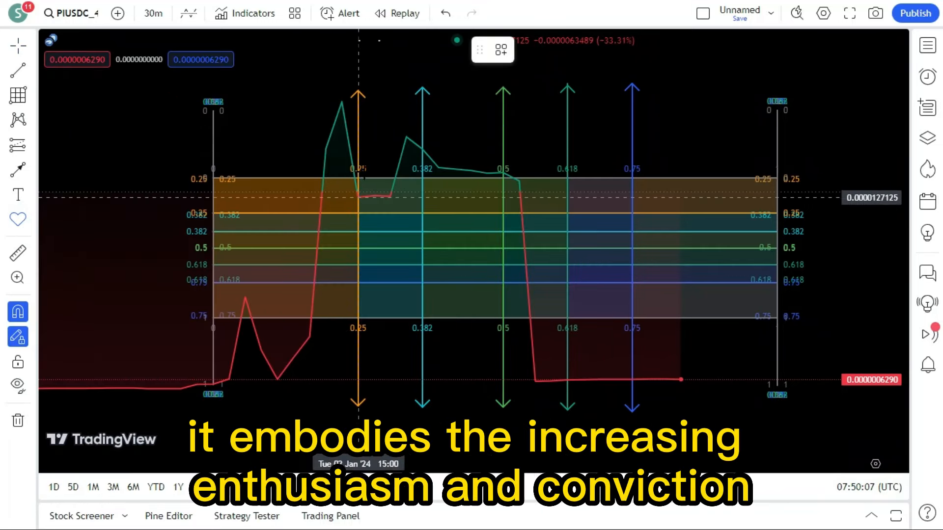
- Draw a circle on the 0.25 arrow and set its size
click(358, 197)
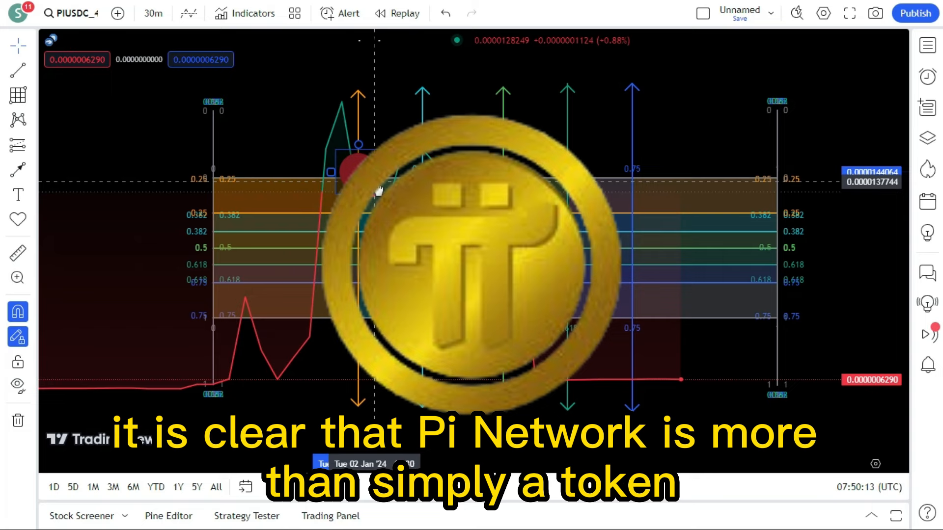
click(525, 49)
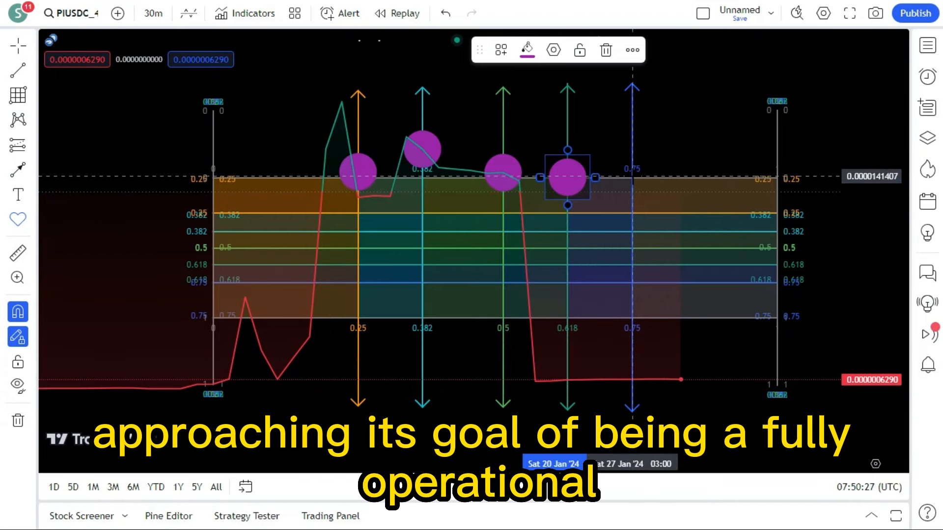
- Copy purple circles onto the 0.75 arrow and along the 0.75 level, realigning the 0.382 circle
drag(565, 177, 631, 177)
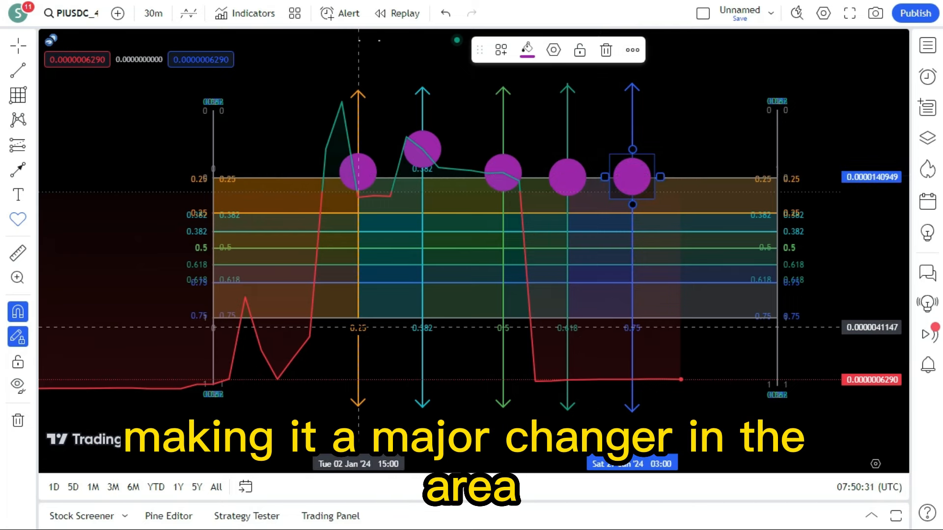
drag(631, 176, 358, 328)
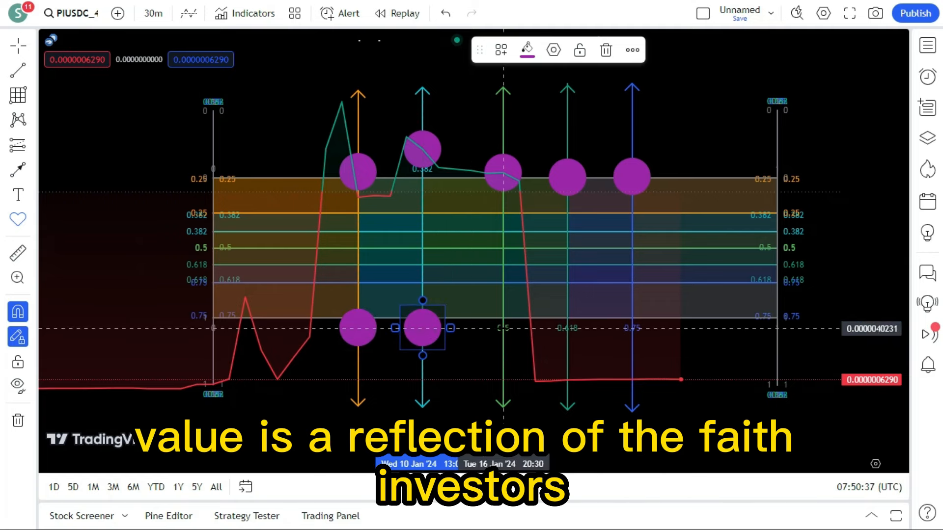
drag(420, 328, 502, 327)
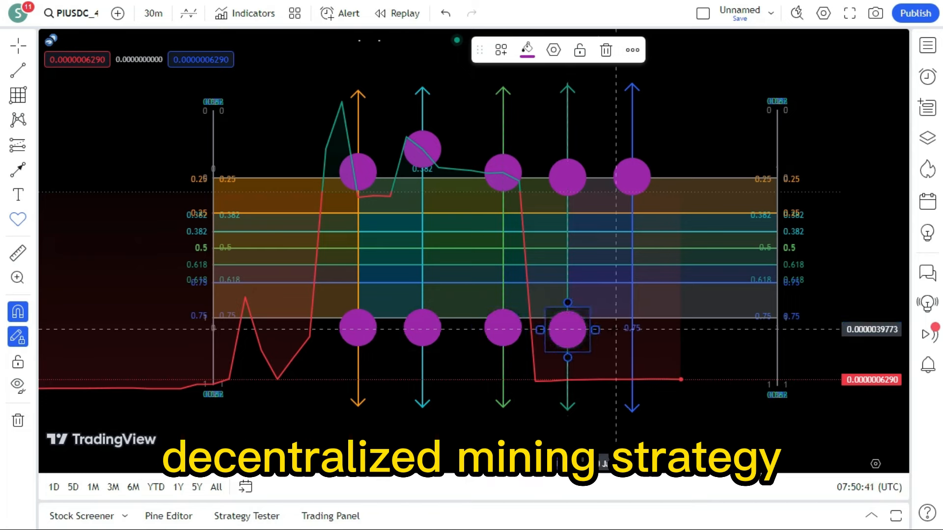
drag(567, 328, 630, 327)
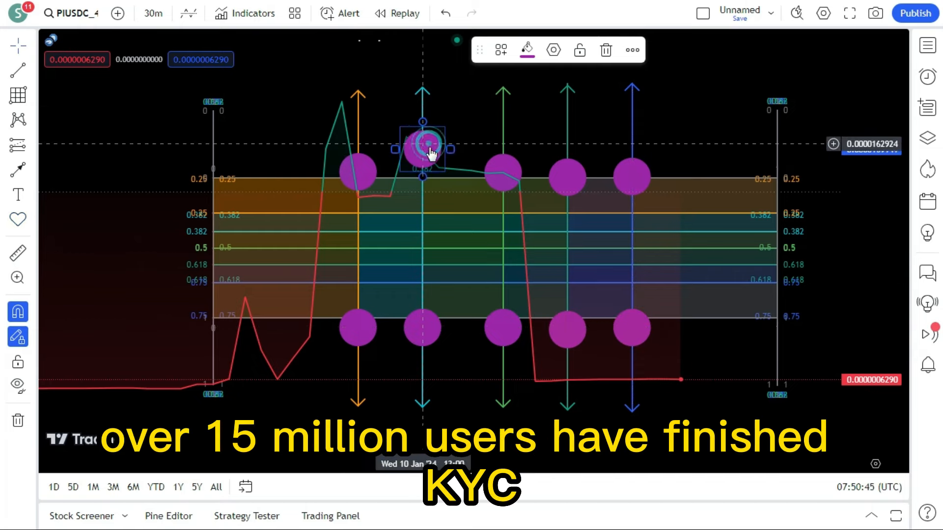
drag(423, 144, 423, 166)
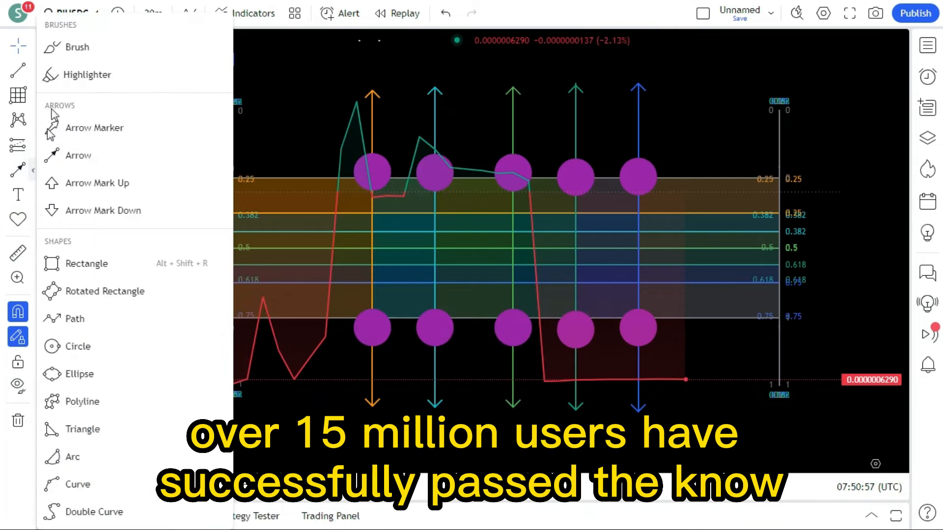
- Draw small red brush marks inside each of the ten purple circles
click(18, 170)
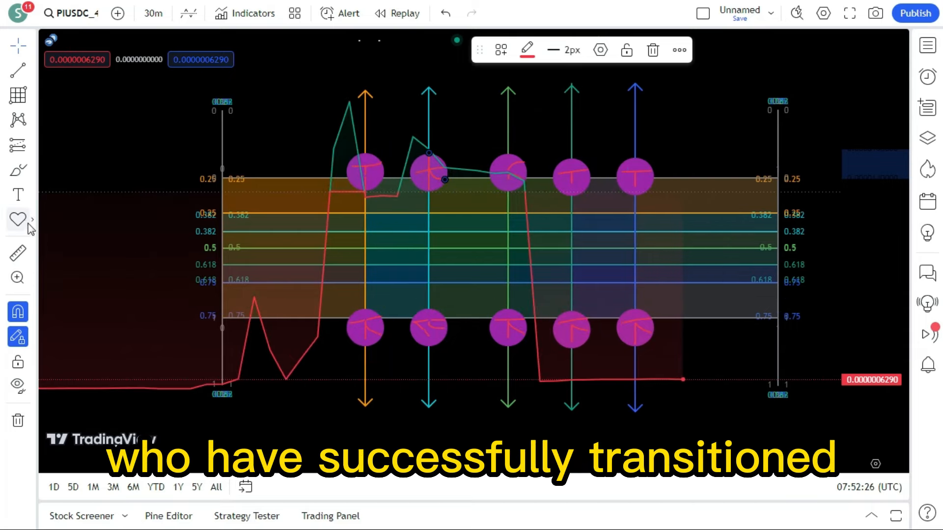
click(18, 220)
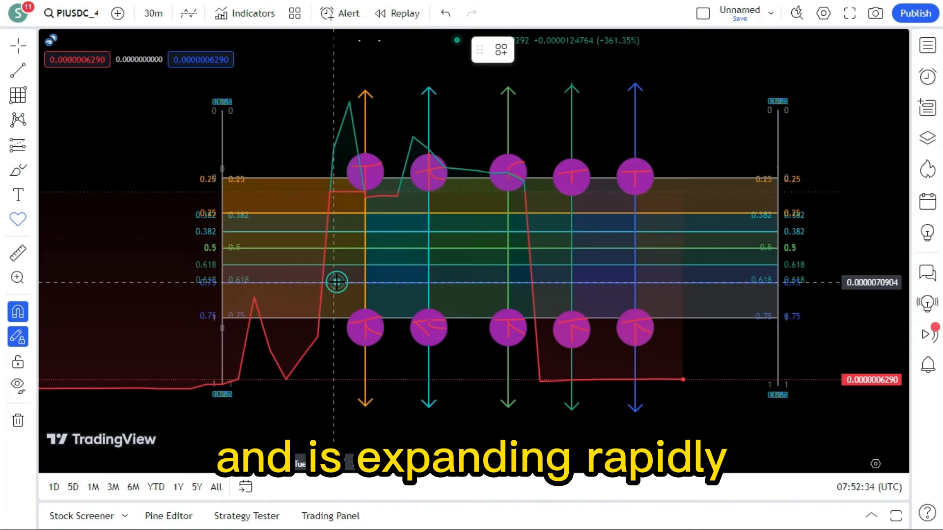
- Place two chevron icons stacked into a zigzag left of the orange arrow
click(335, 282)
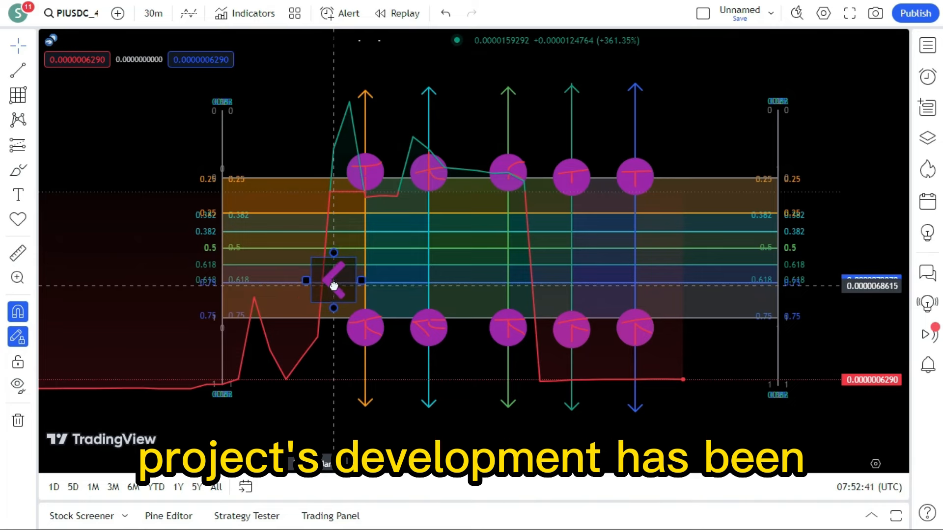
click(334, 283)
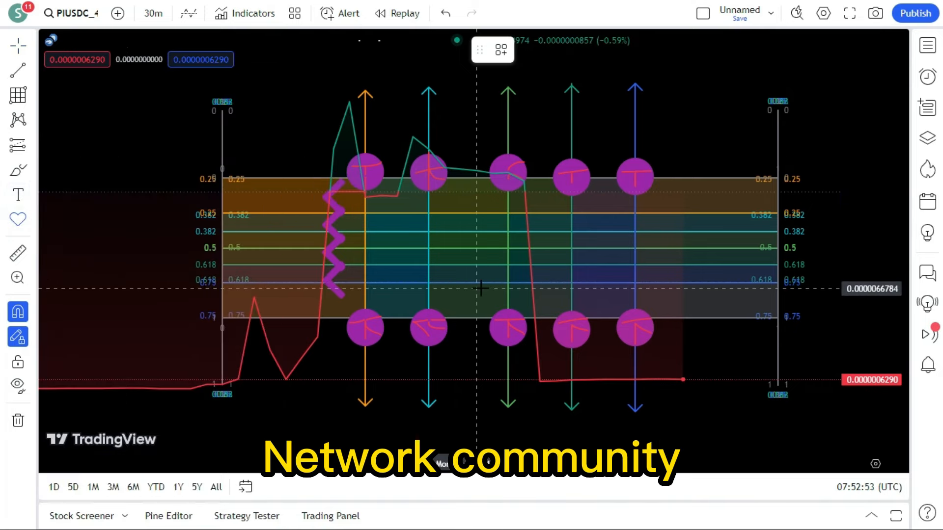
- Place chevron stacks beside the green arrow, mid-grid, and right of the blue arrow
click(475, 286)
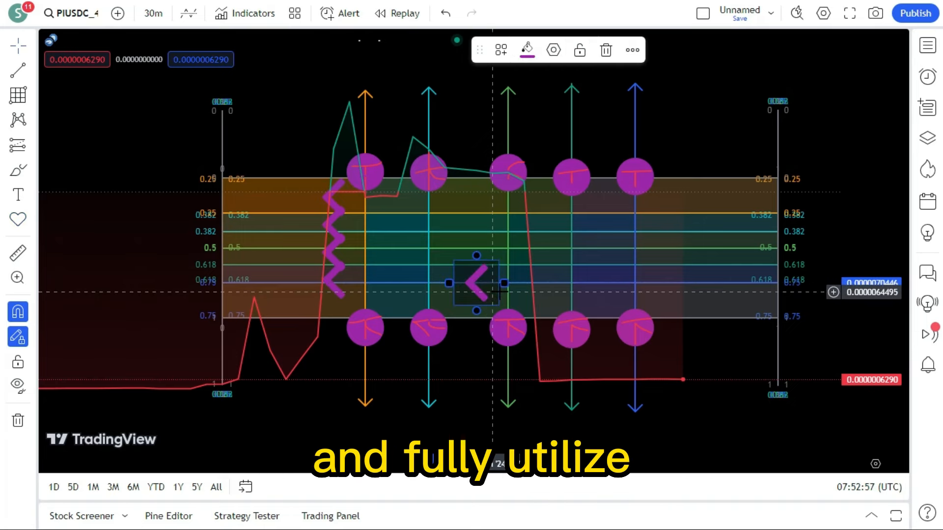
drag(475, 283, 475, 258)
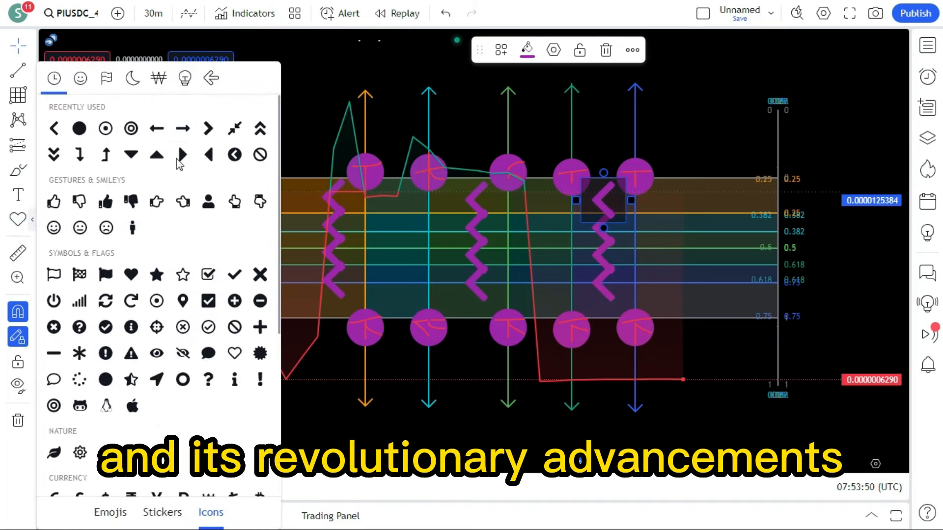
scroll(down, 3)
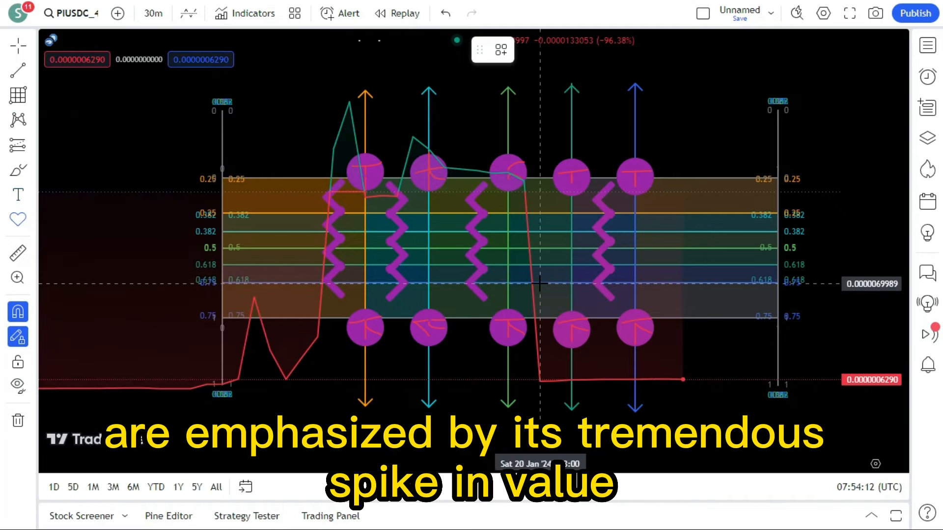
click(539, 284)
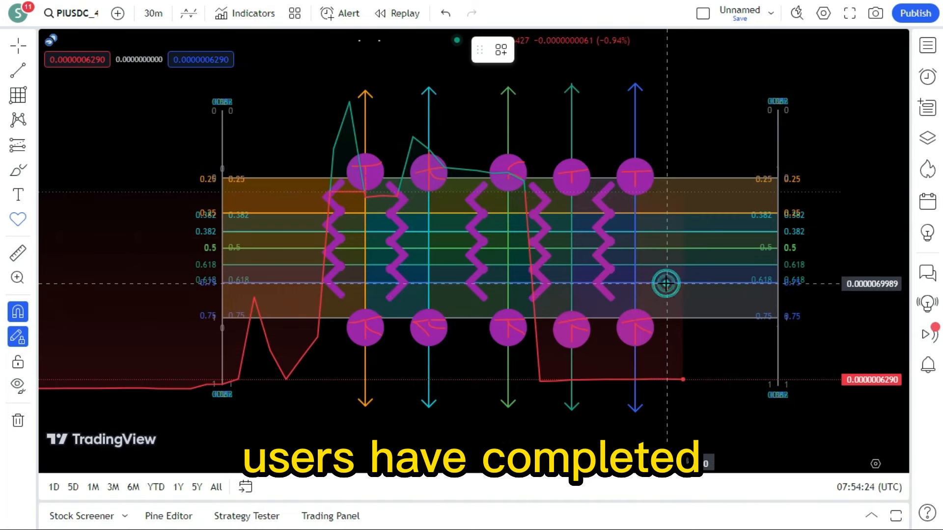
click(666, 283)
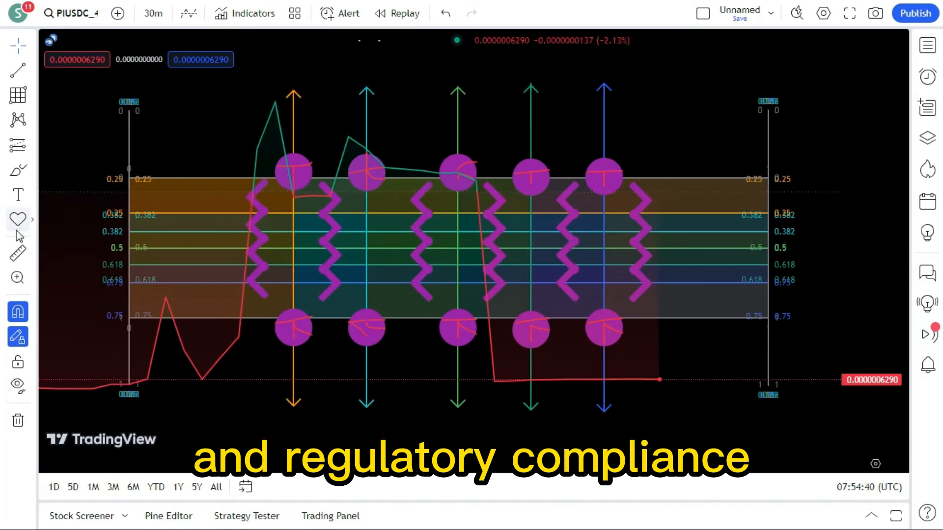
- Stack target-circle icons down the orange arrow and place two on the green arrow
click(18, 219)
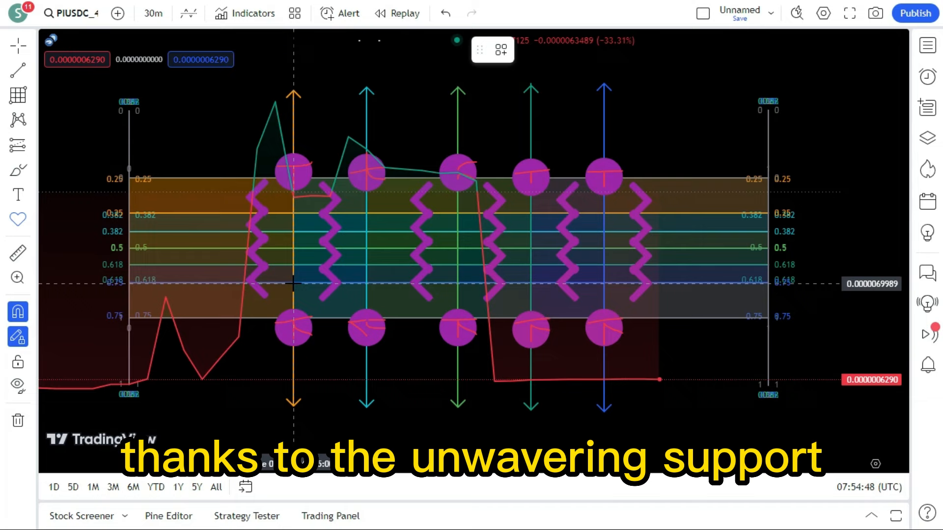
click(319, 286)
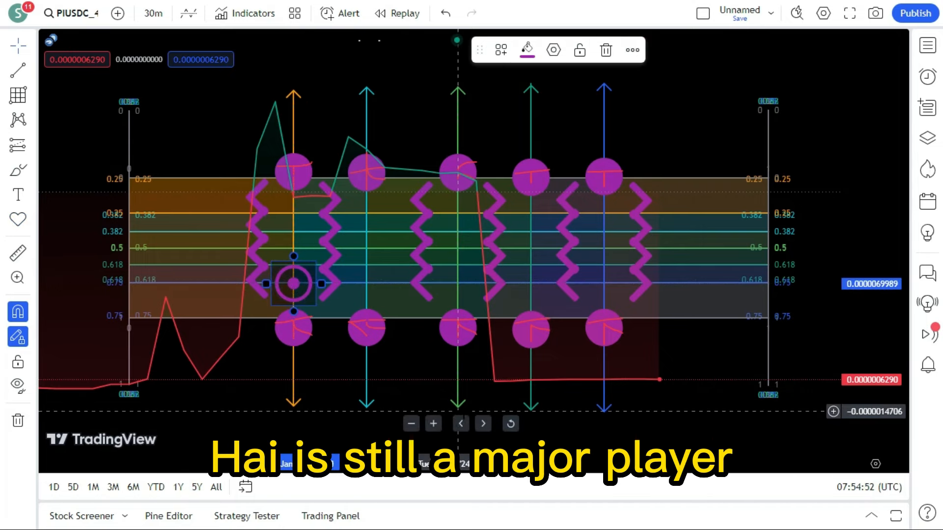
drag(292, 282, 292, 202)
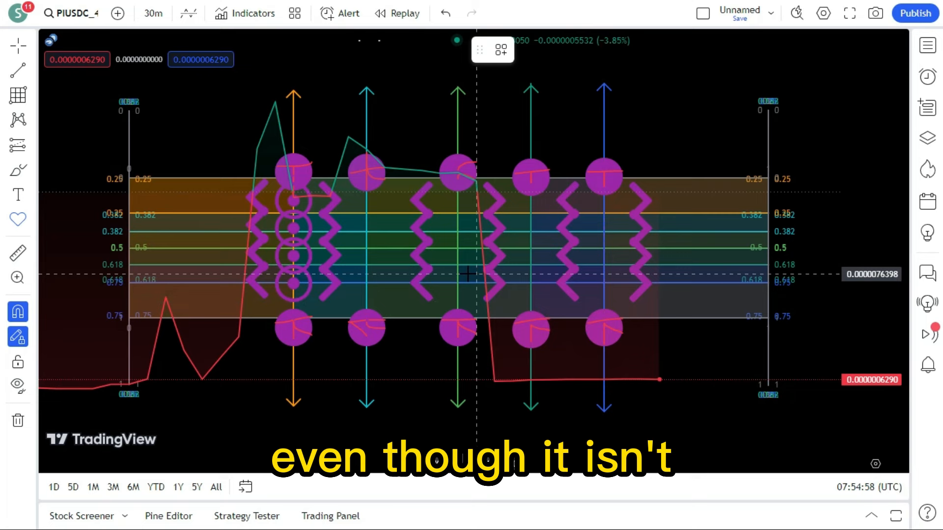
click(458, 282)
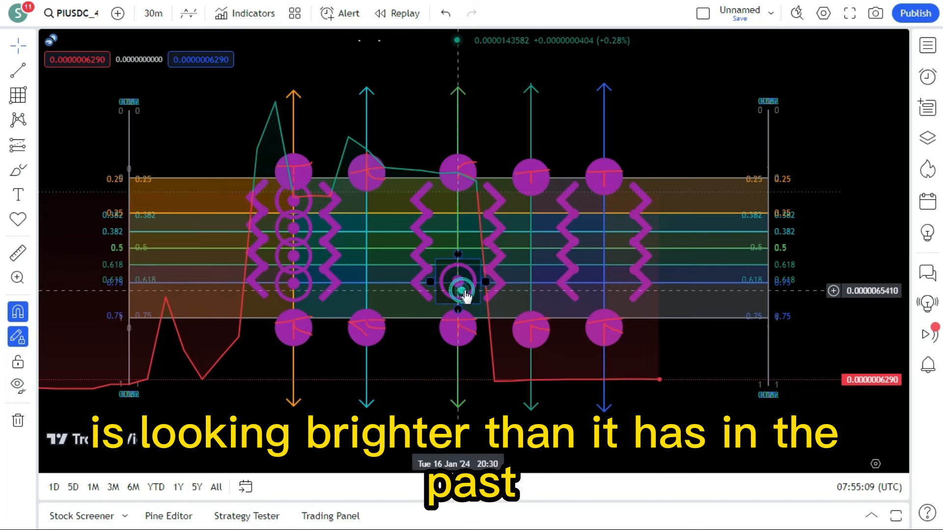
drag(460, 283, 457, 254)
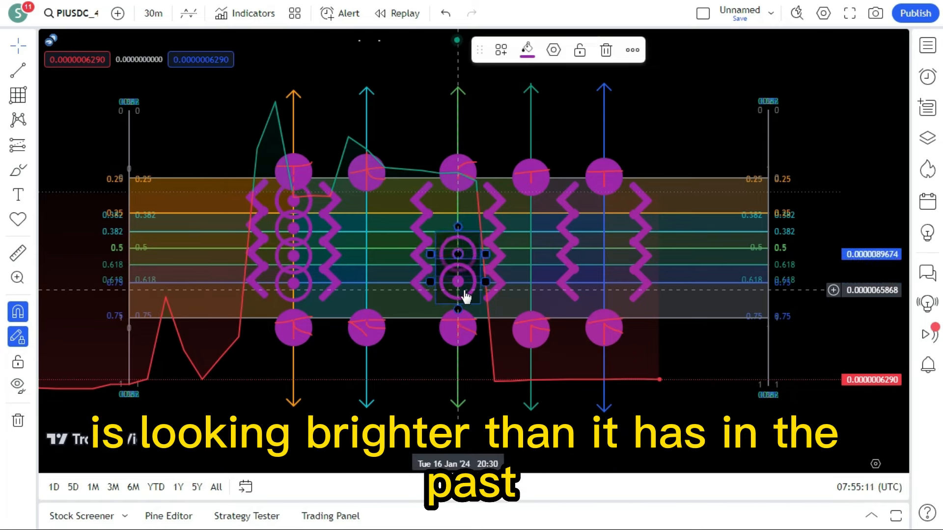